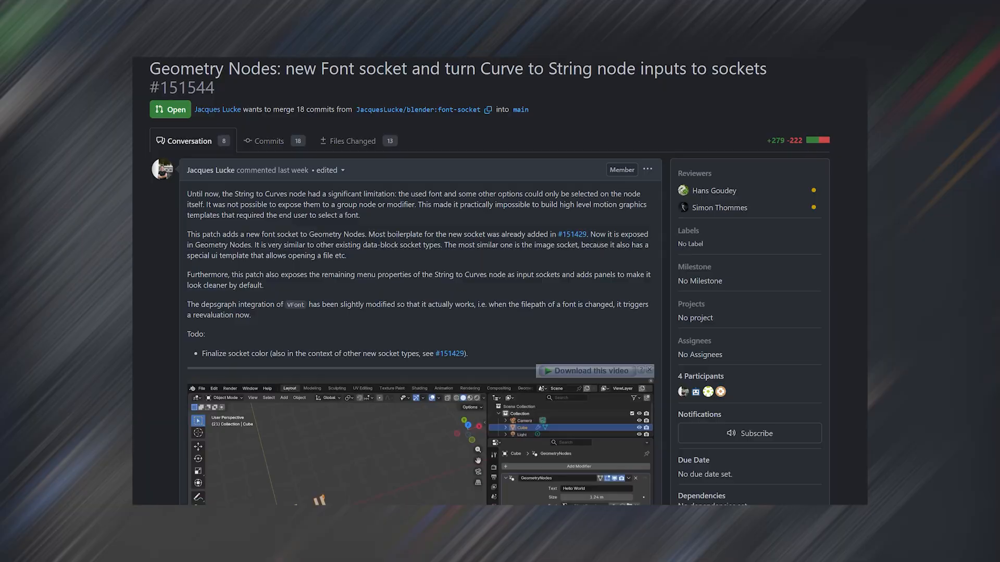
Scroll the Font socket pull request down past the Todo list to its embedded demo video
scroll("down", 3)
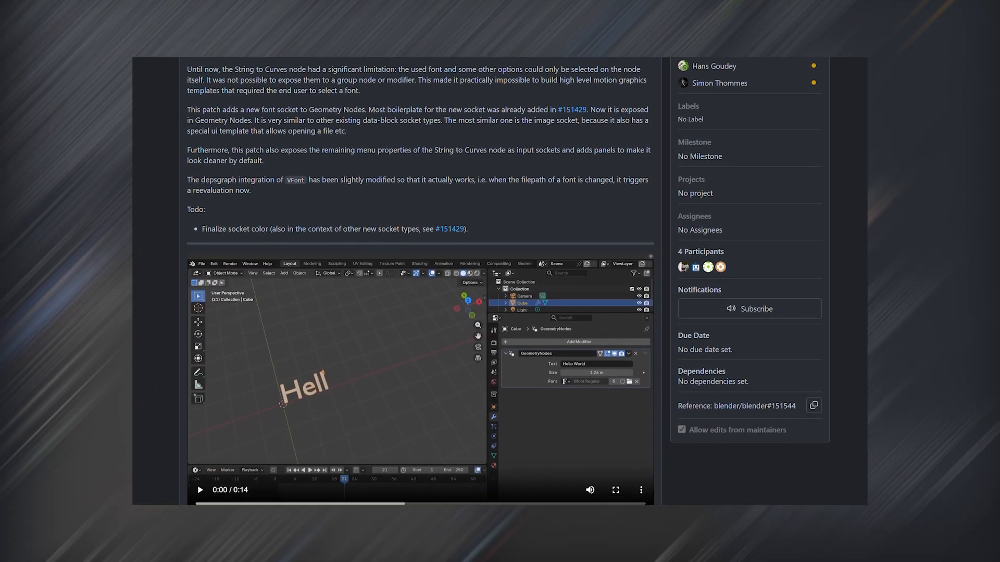
scroll("down", 3)
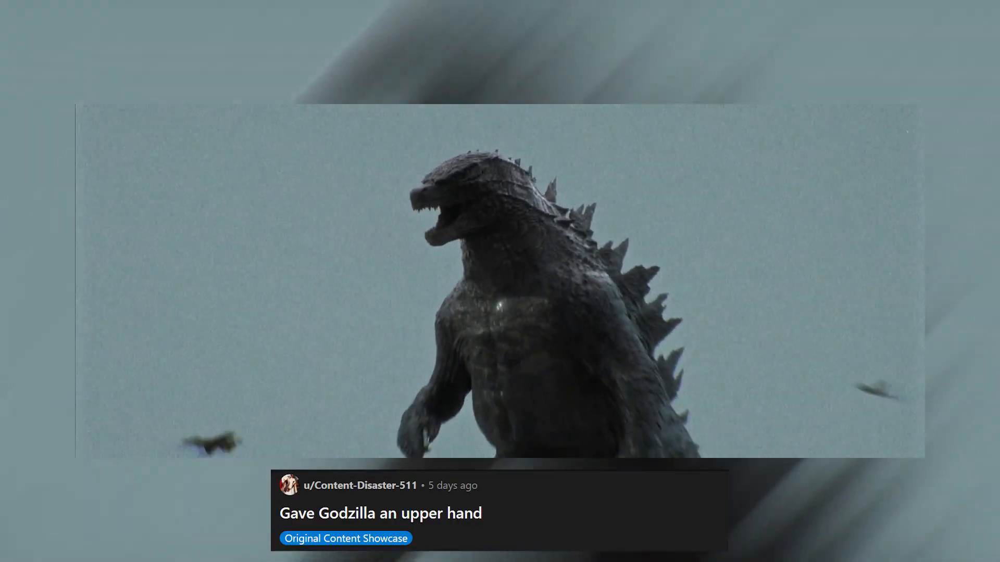
Advance from the Godzilla clip to CGMatter's cross-sections-through-time Geometry Nodes clip
scroll("down", 3)
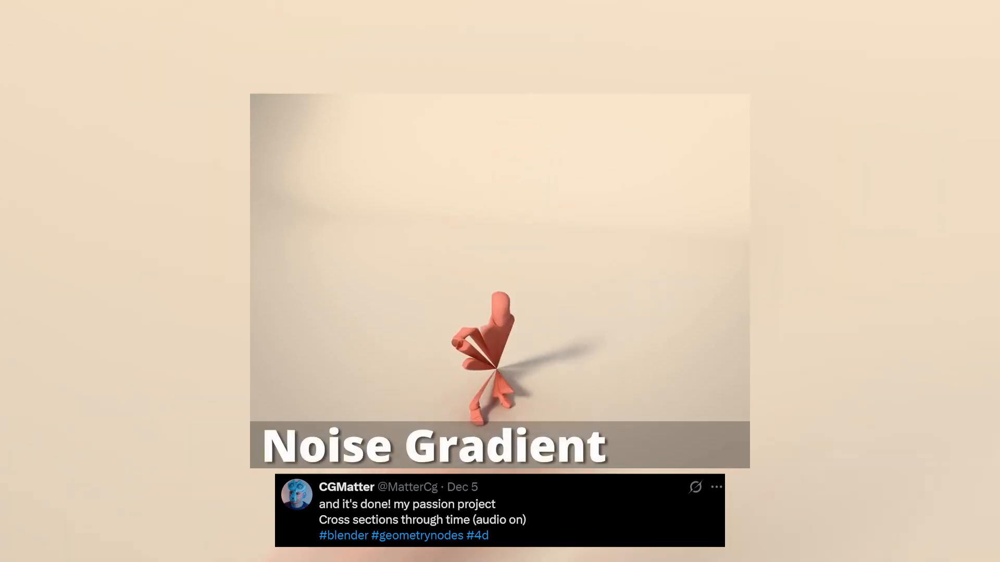
Cut to the Font socket pull request page with Jacques Lucke's announcement tweet overlaid
left_click(499, 280)
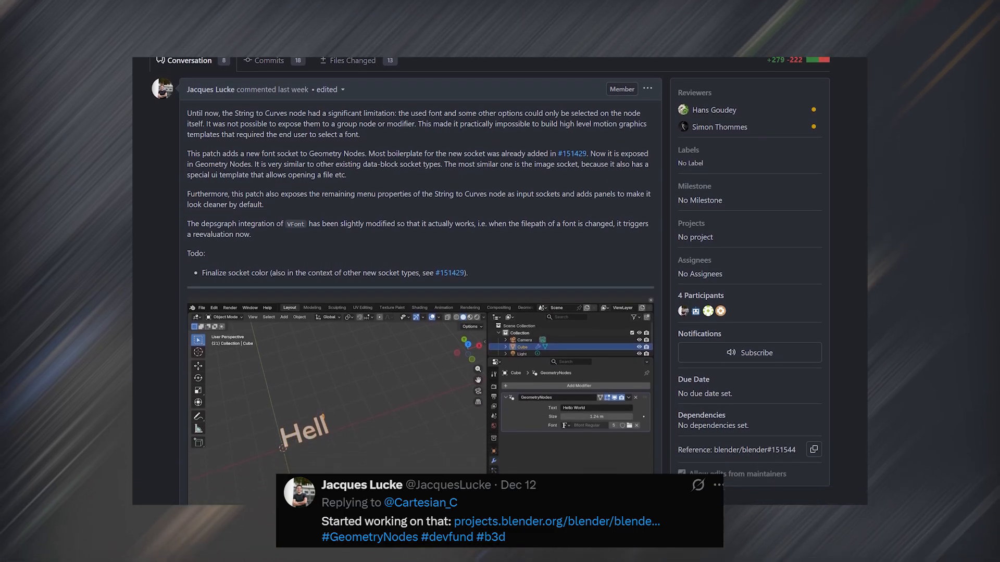
Scroll past the String to Curves node screenshots to the attachments and commit list
scroll("down", 3)
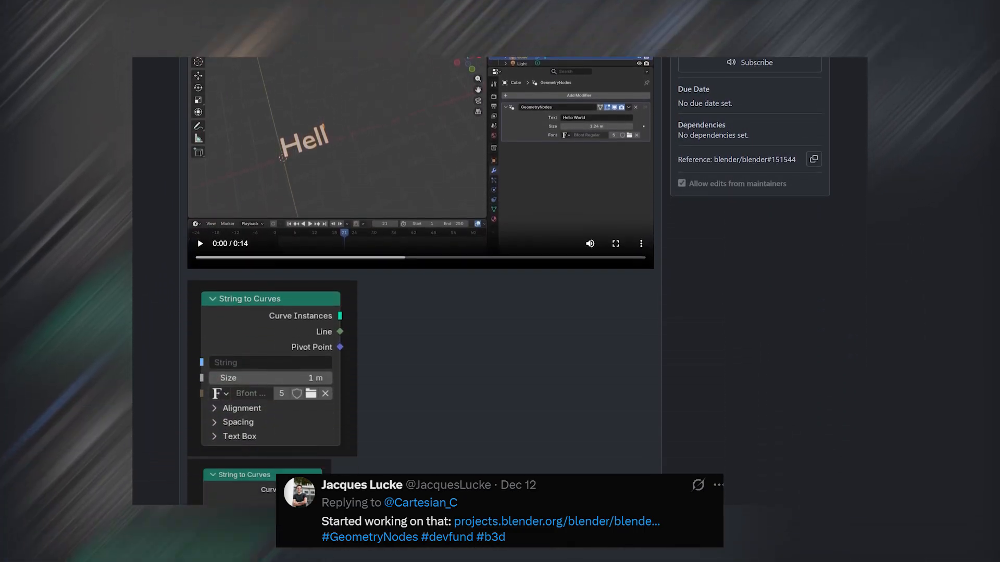
scroll("down", 3)
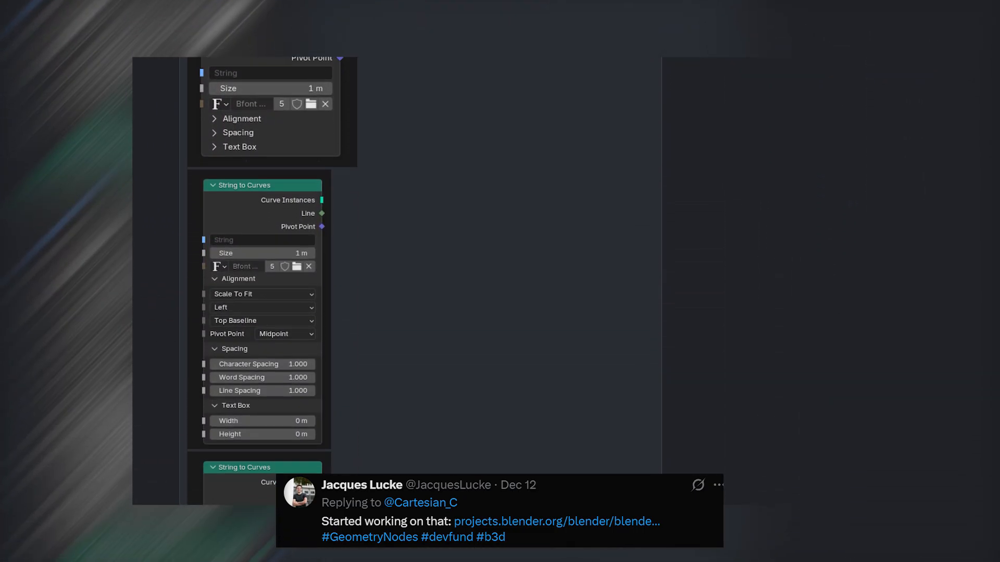
scroll("down", 3)
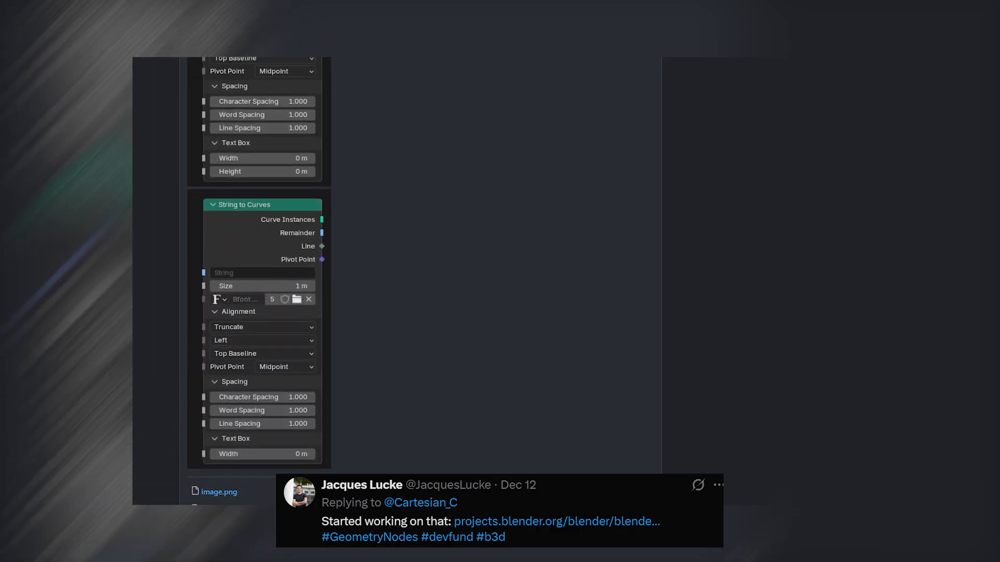
scroll("down", 3)
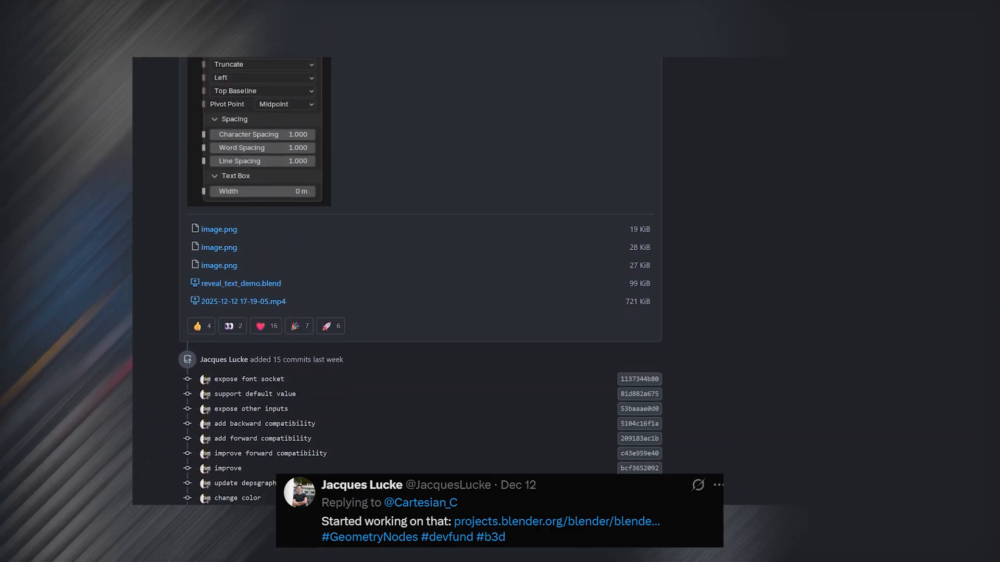
scroll("down", 3)
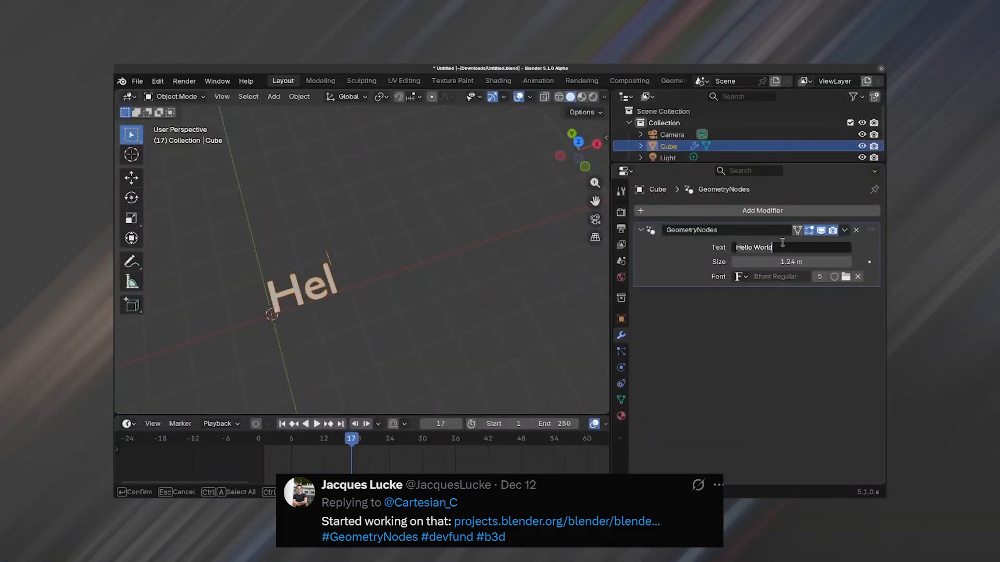
Set the geometry nodes text to 'Blender' at 1.38 m in Montserrat SemiBold Italic
type("Blender")
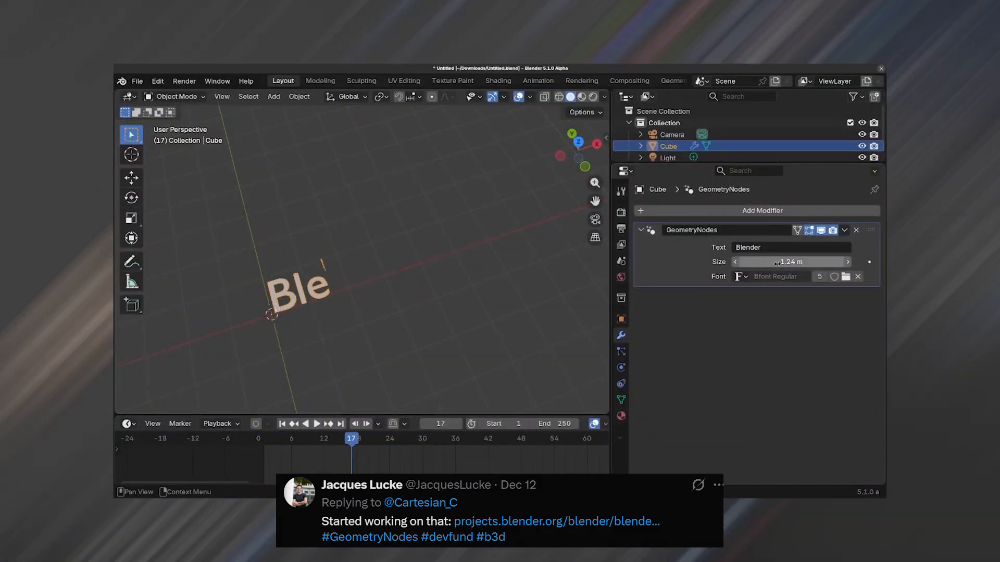
left_click(739, 276)
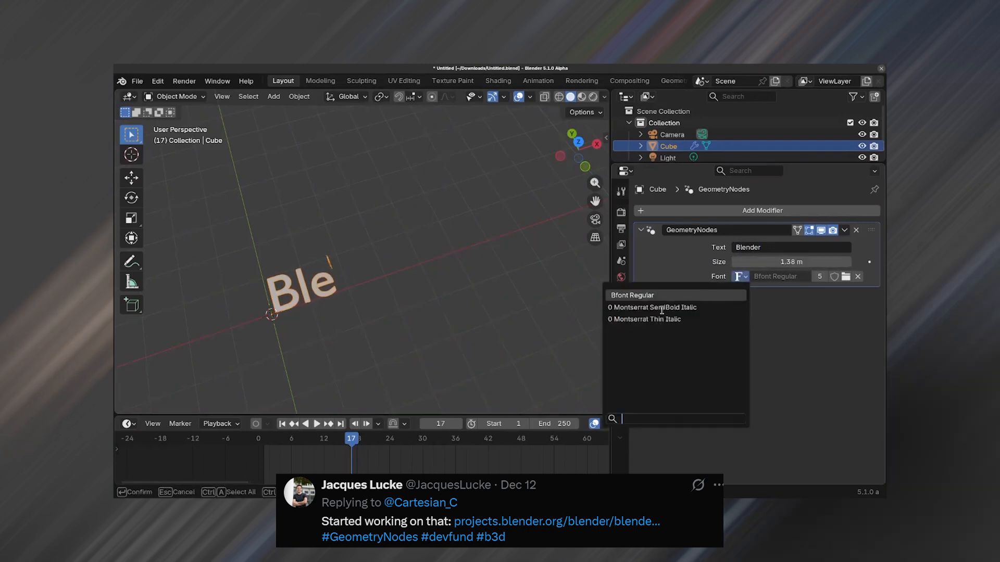
left_click(652, 307)
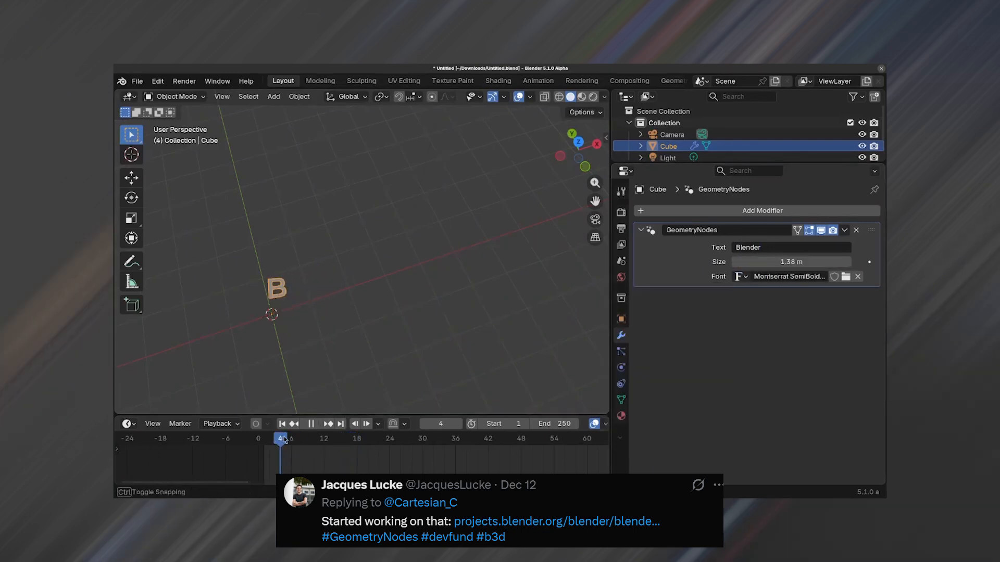
left_click(740, 276)
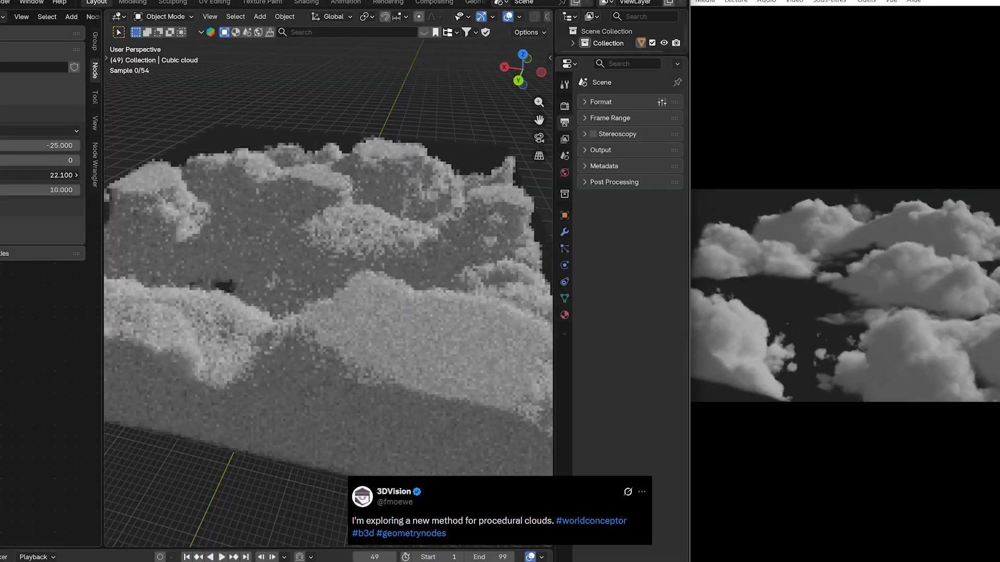
Lower the world sun elevation to -1° for dusk and view the cabin through the camera
left_click_drag(42, 175, 33, 175)
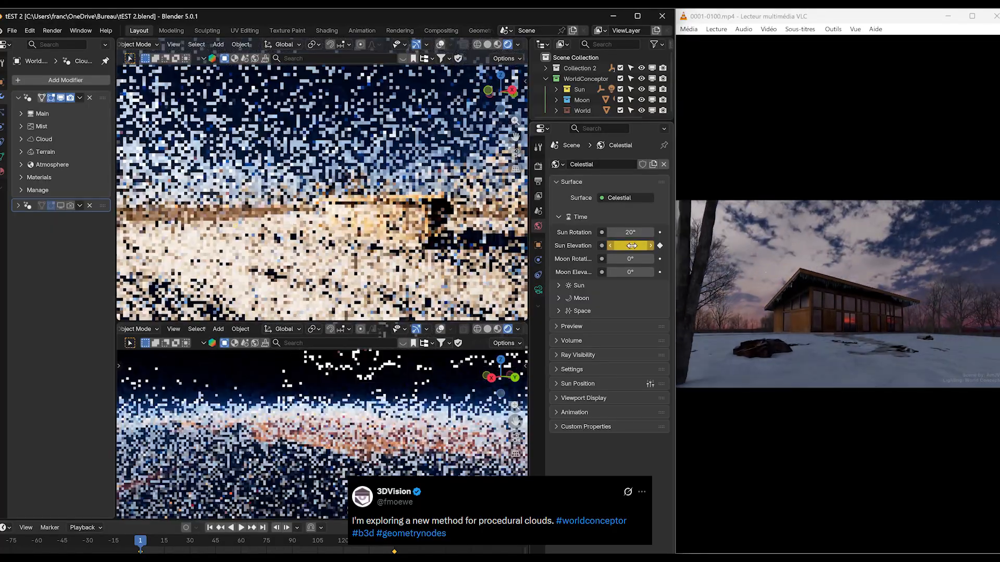
left_click_drag(637, 246, 628, 246)
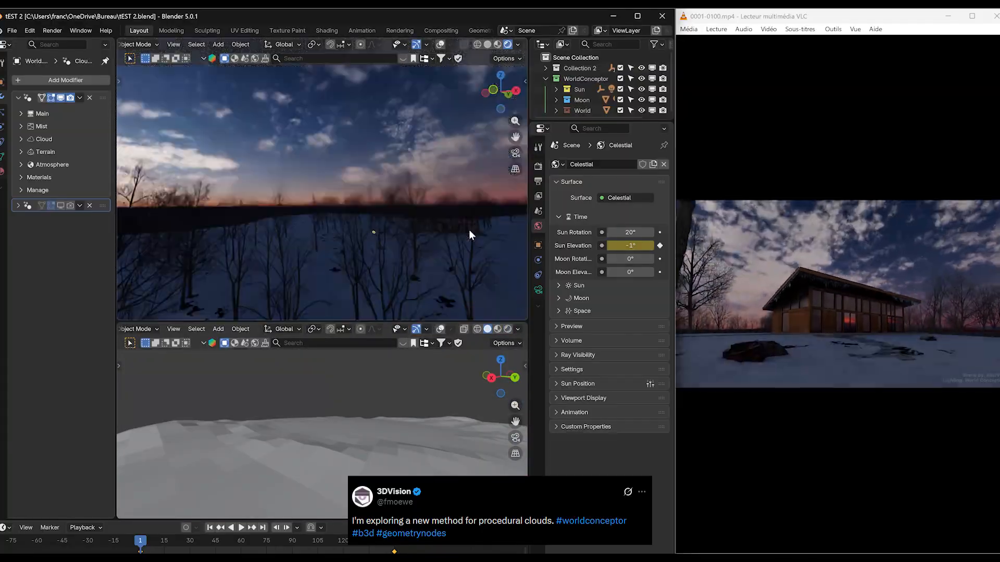
left_click(499, 44)
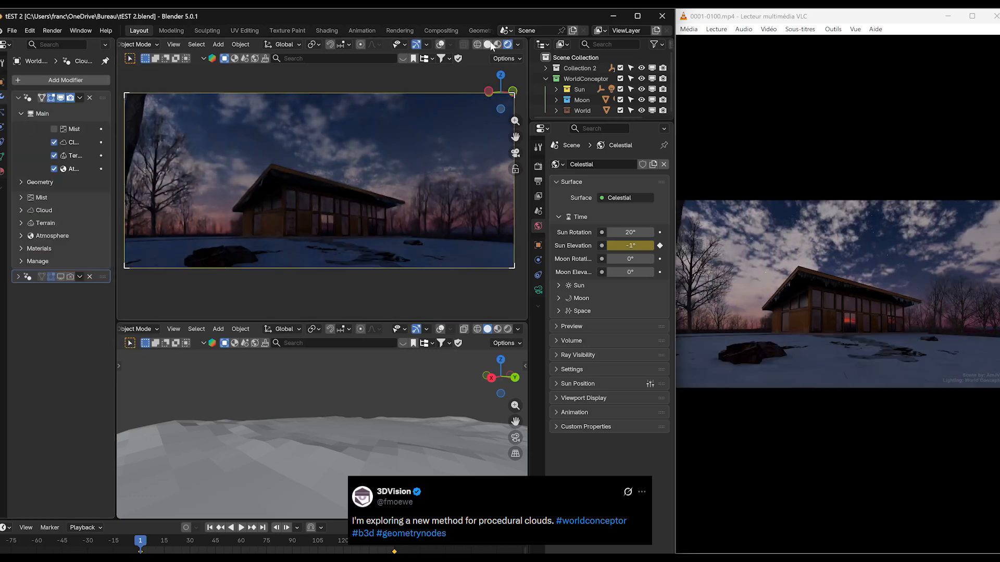